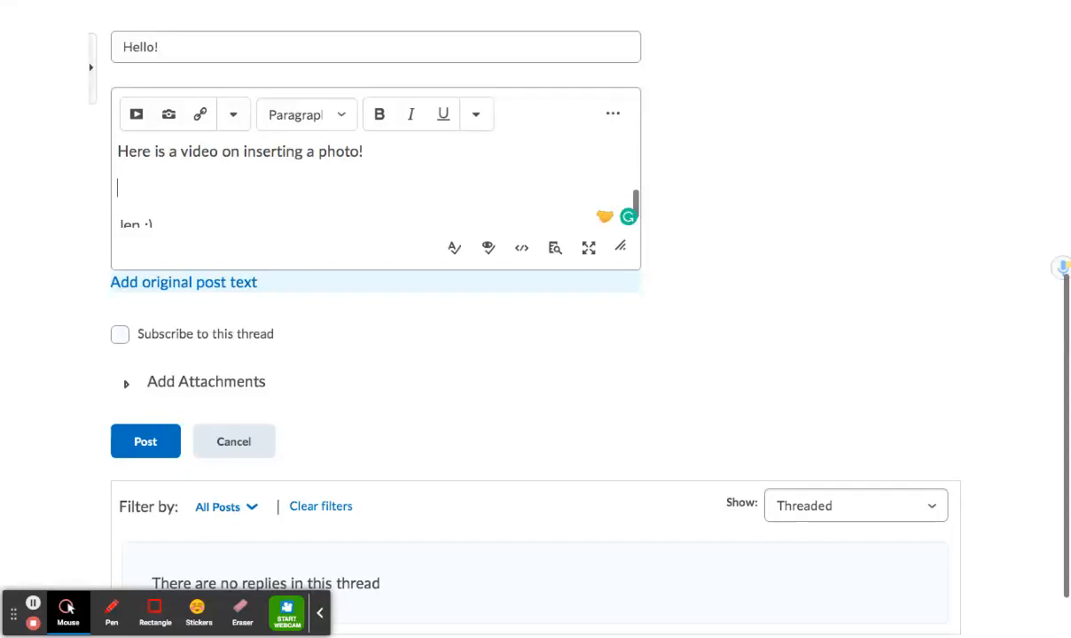
pyautogui.moveTo(721, 169)
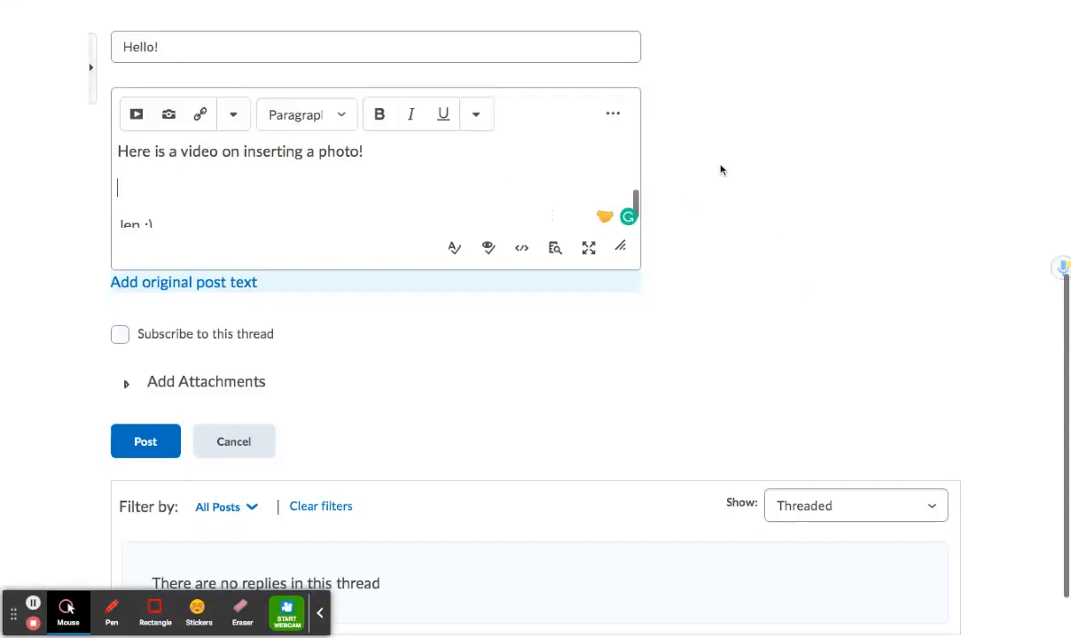
pyautogui.moveTo(110, 168)
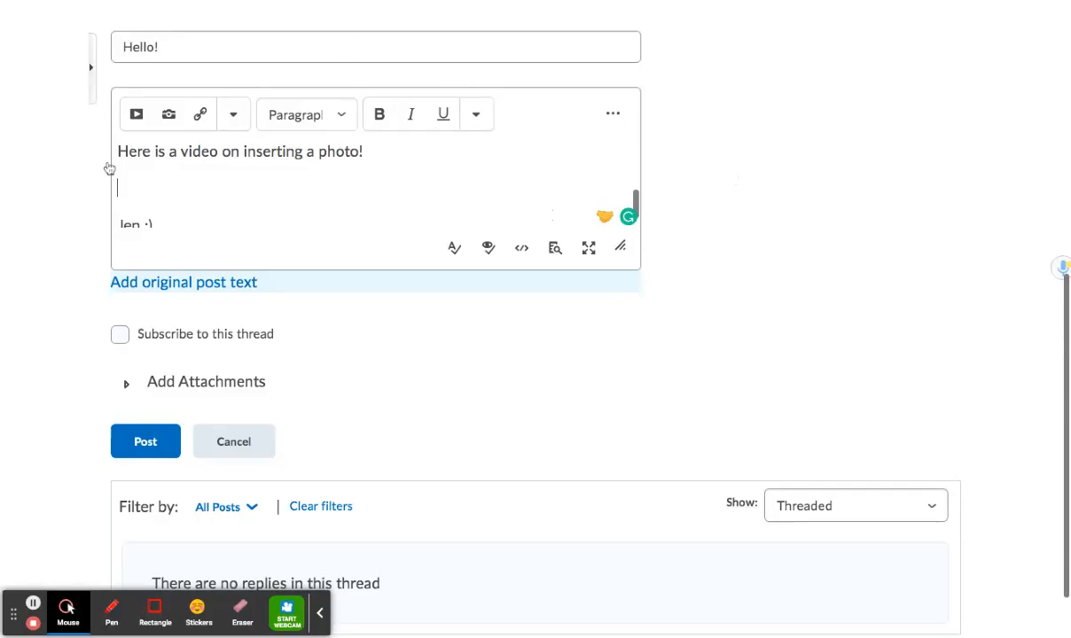
pyautogui.moveTo(78, 257)
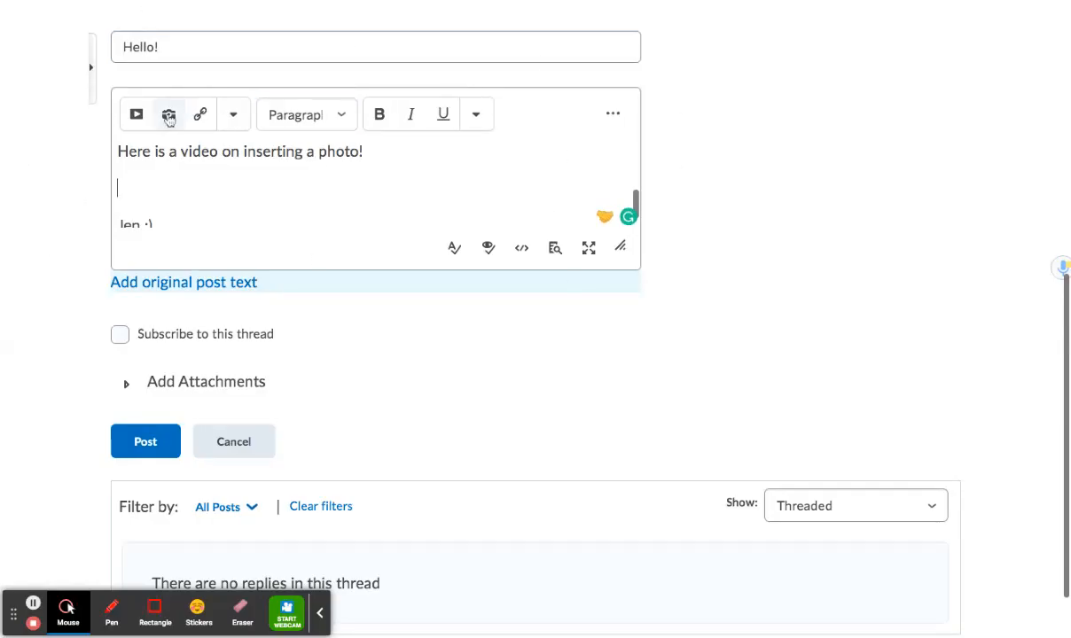
# Open the Add a File dialog from the editor's Insert Image button.
pyautogui.click(168, 113)
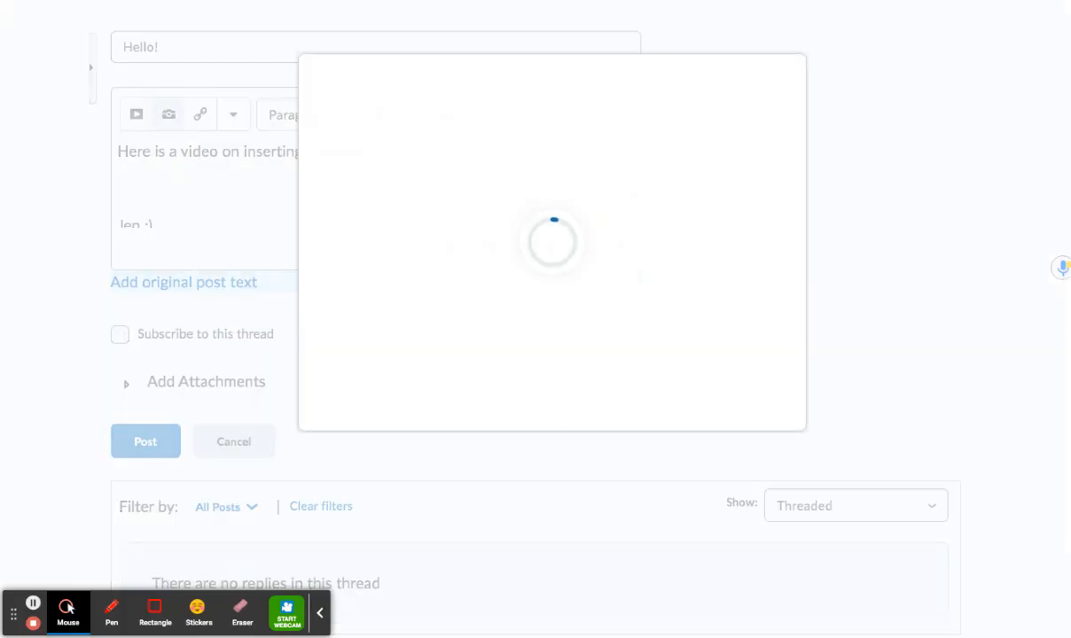
pyautogui.click(201, 114)
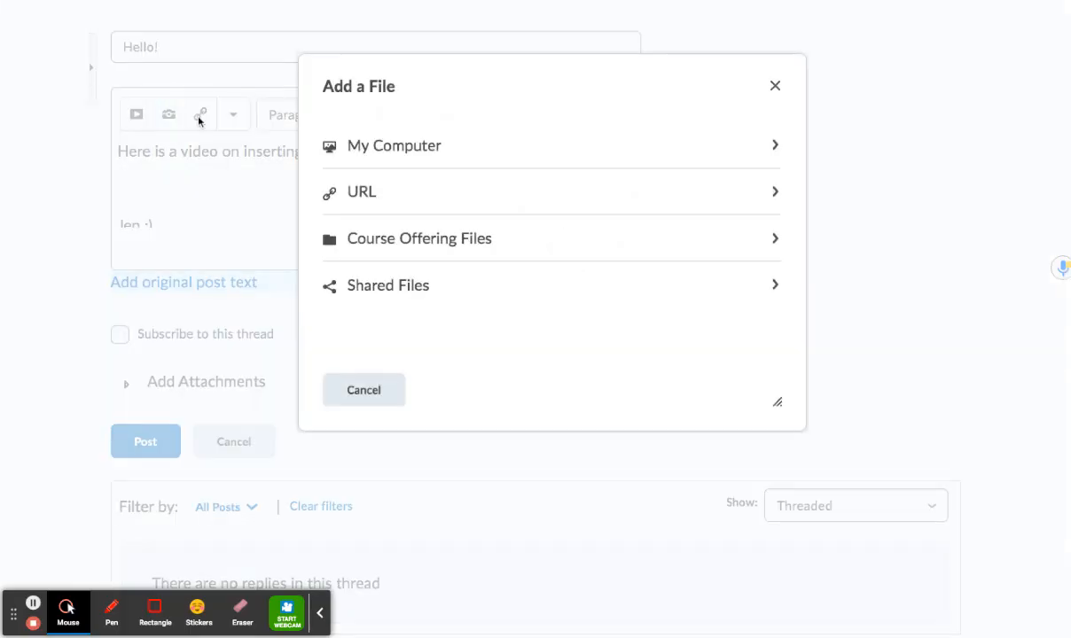
pyautogui.moveTo(394, 145)
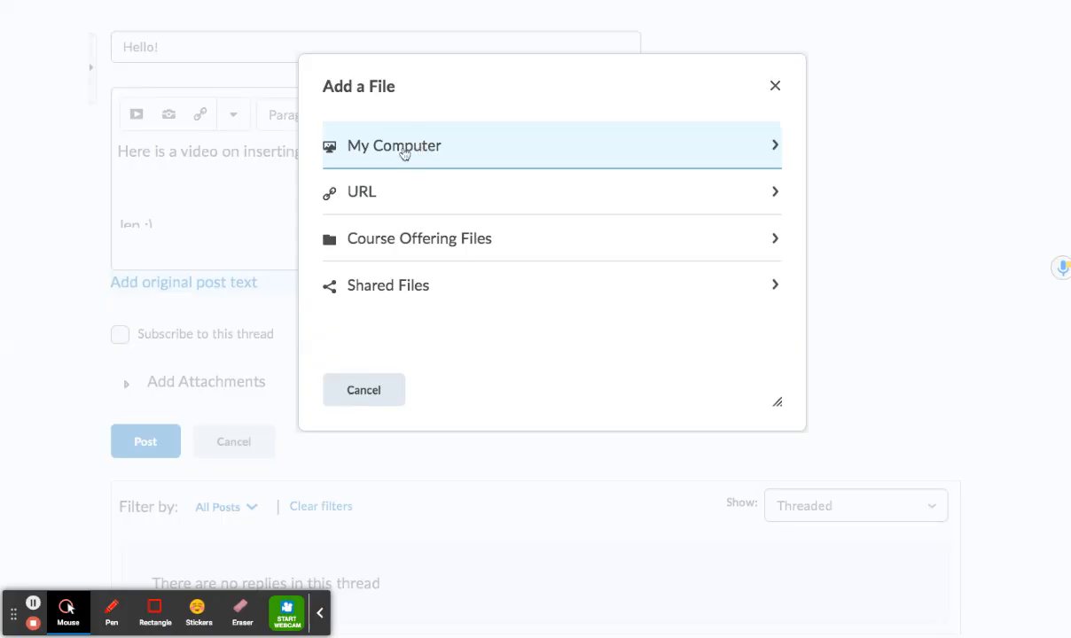
# Upload welcome pup.gif from My Computer and mark it as decorative.
pyautogui.click(394, 145)
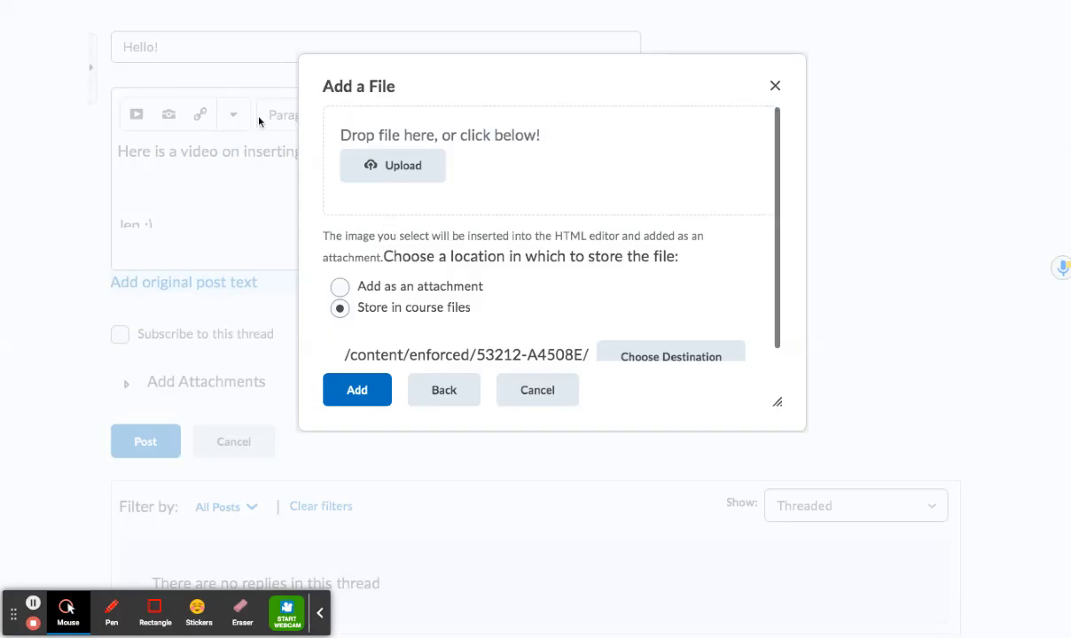
pyautogui.moveTo(402, 166)
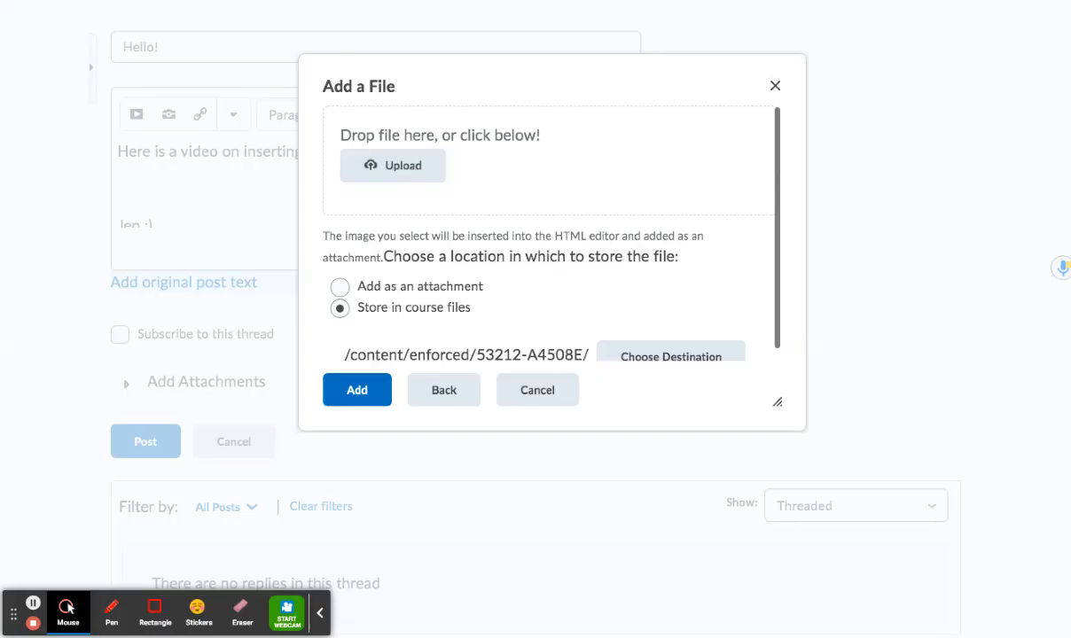
pyautogui.click(393, 164)
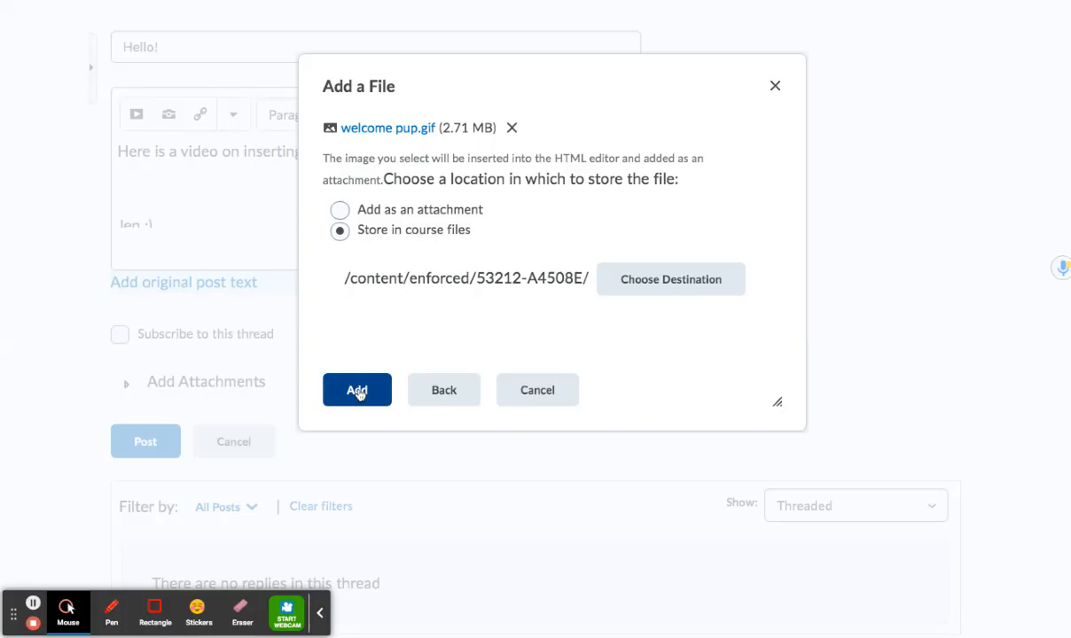
pyautogui.click(356, 390)
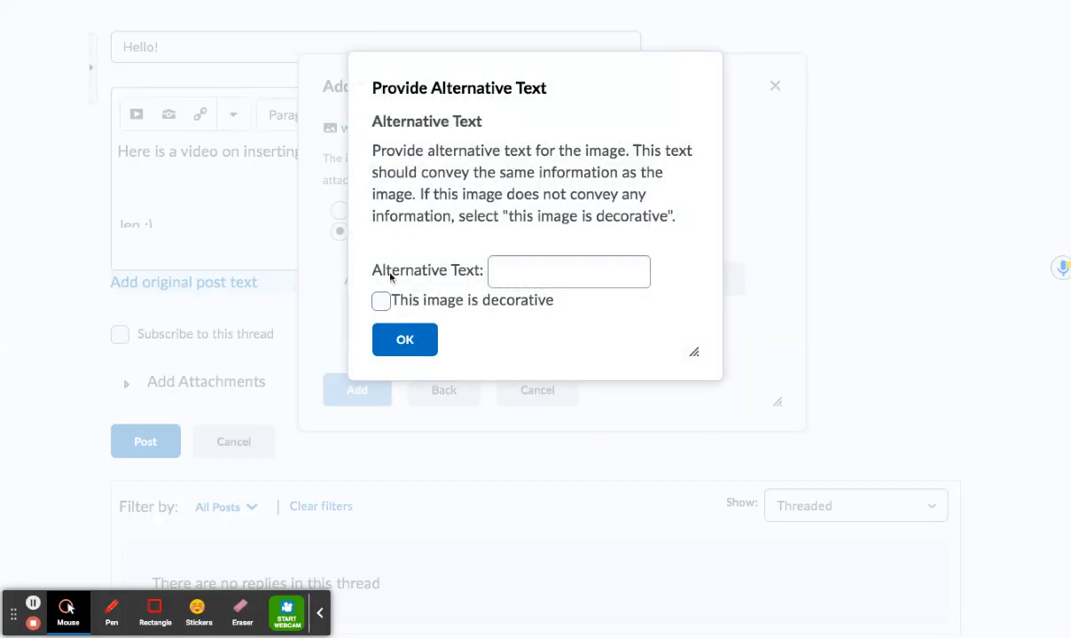
pyautogui.click(381, 302)
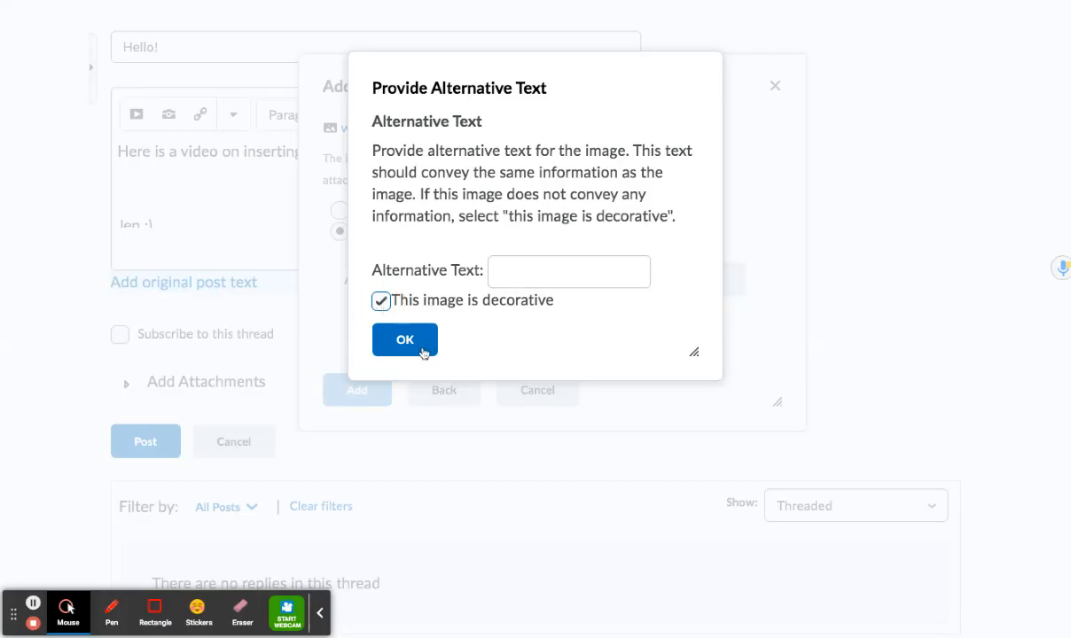
pyautogui.click(404, 340)
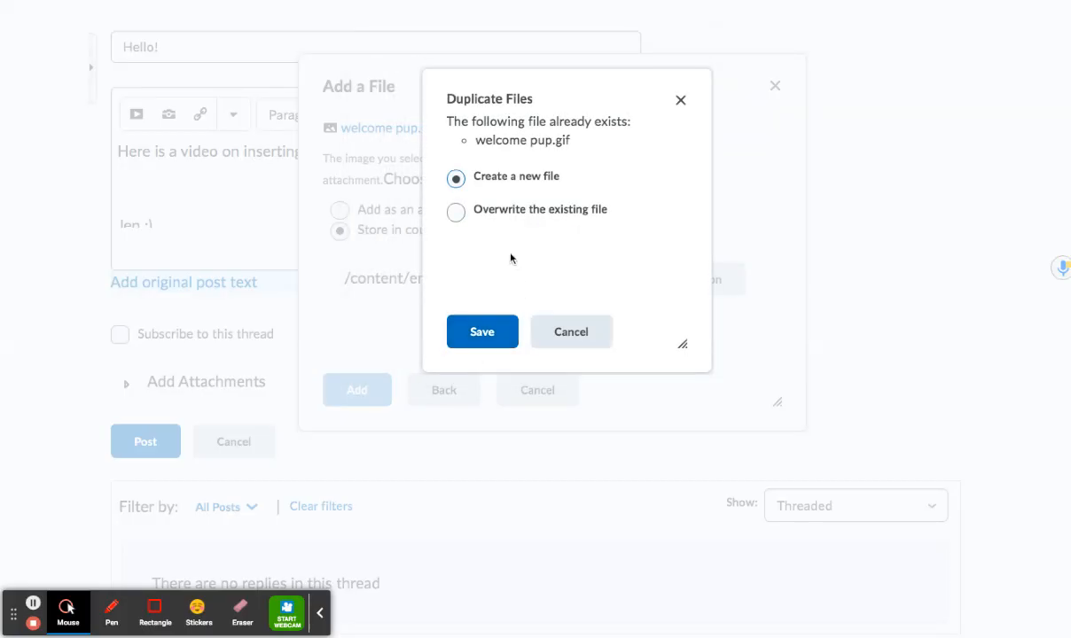
pyautogui.moveTo(483, 332)
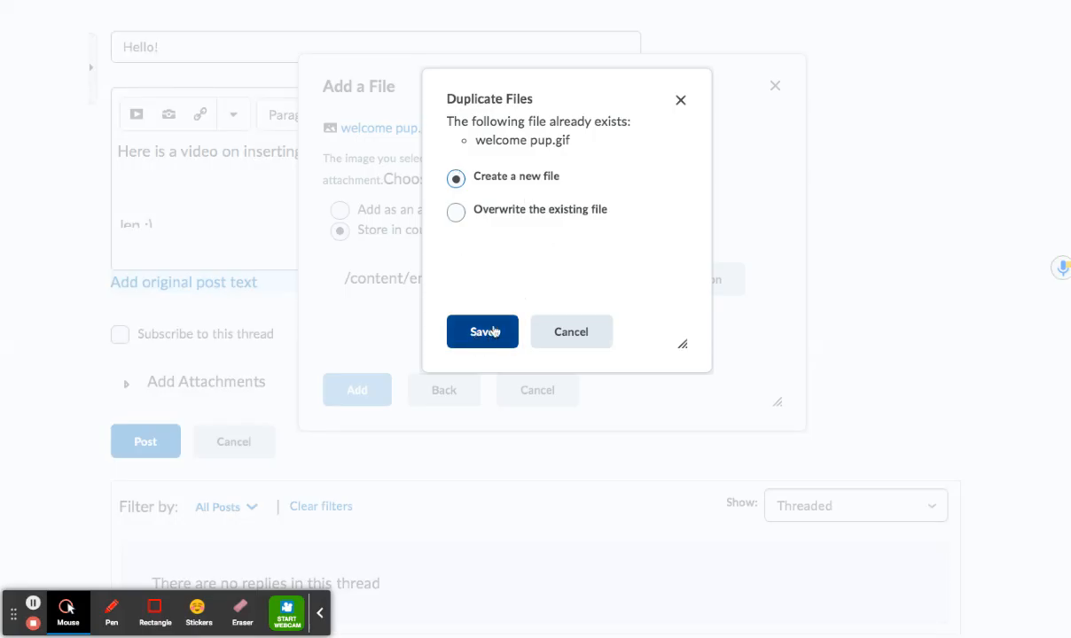
# Save the duplicate GIF as a new file so it appears below the intro line.
pyautogui.click(482, 332)
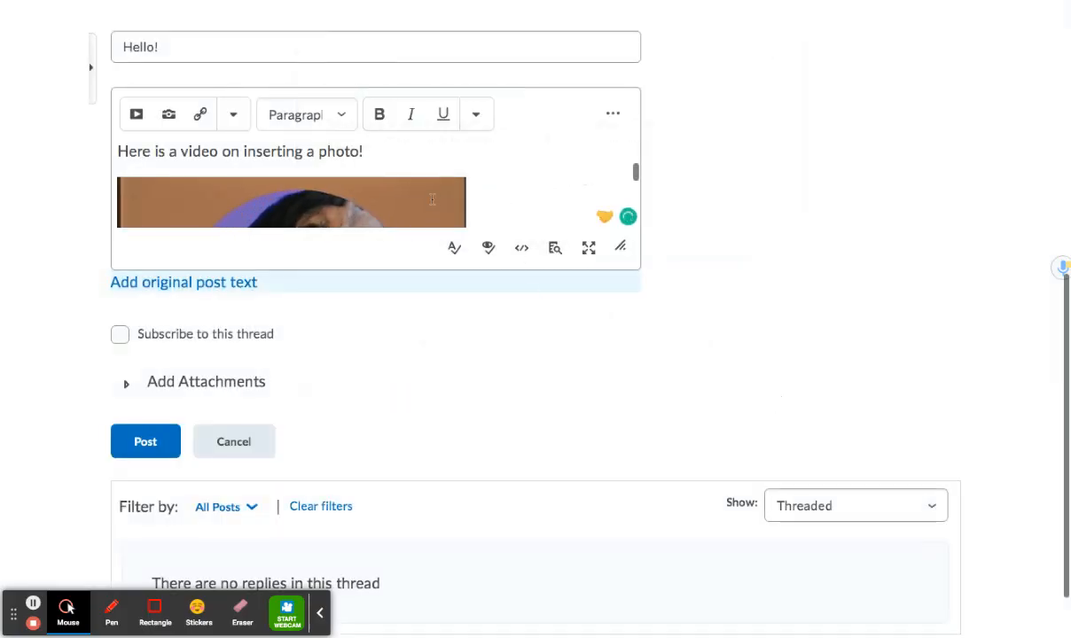
pyautogui.click(291, 202)
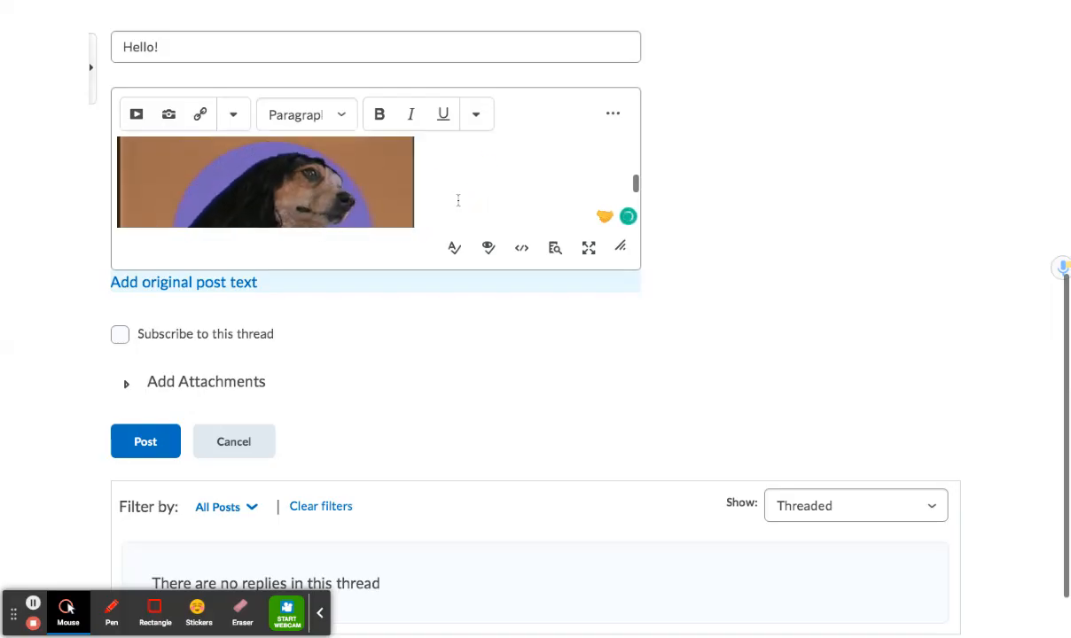
# Type the sign-off "Jen :)" below the welcome pup GIF.
pyautogui.write('Je')
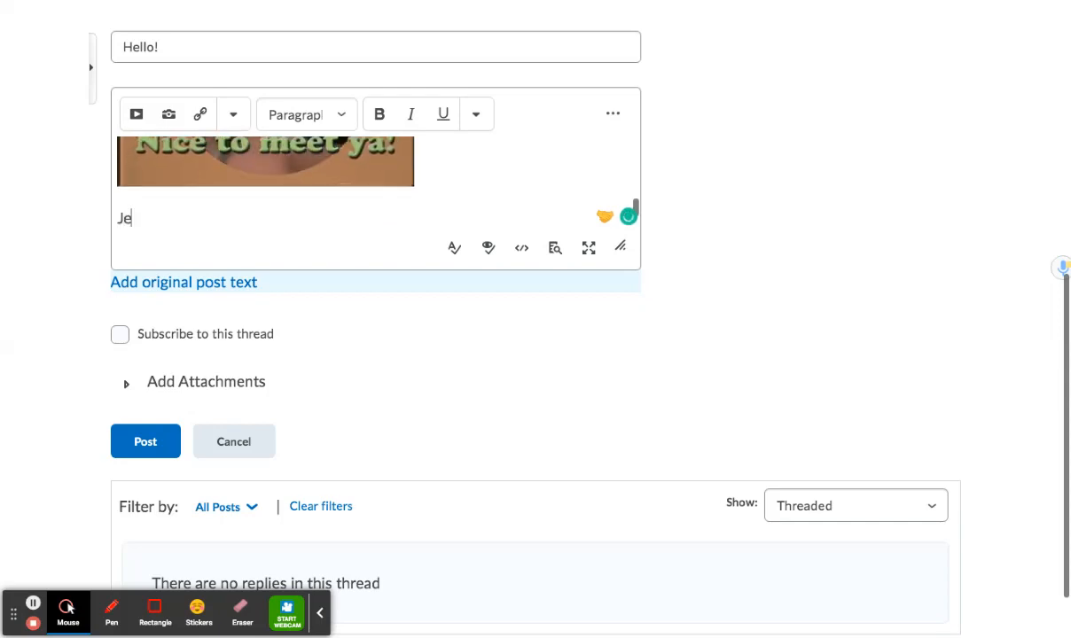
pyautogui.write('n')
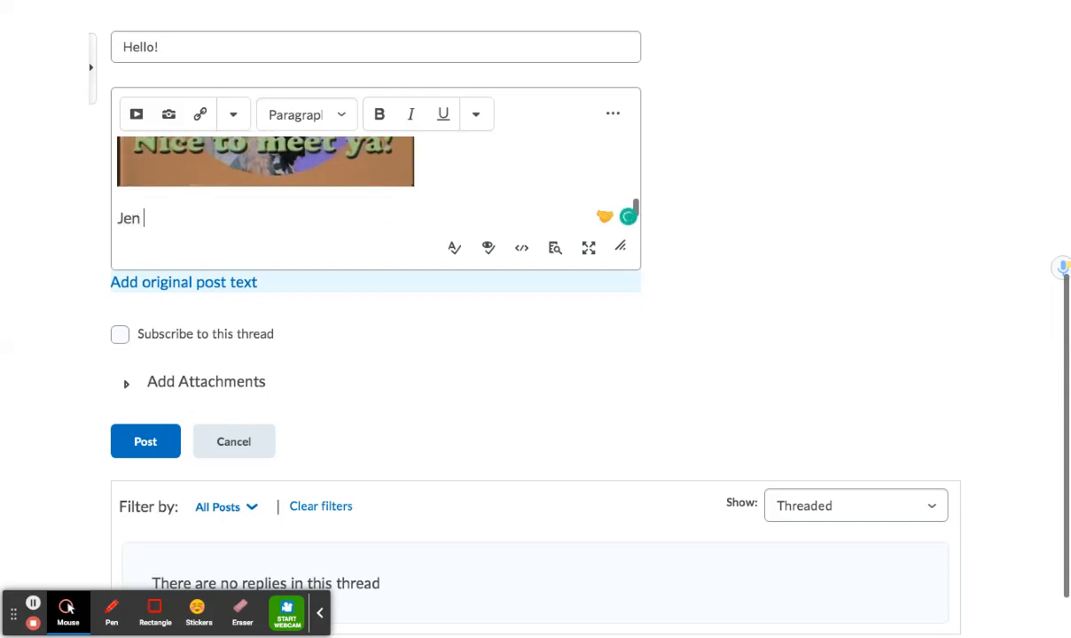
pyautogui.write(':)')
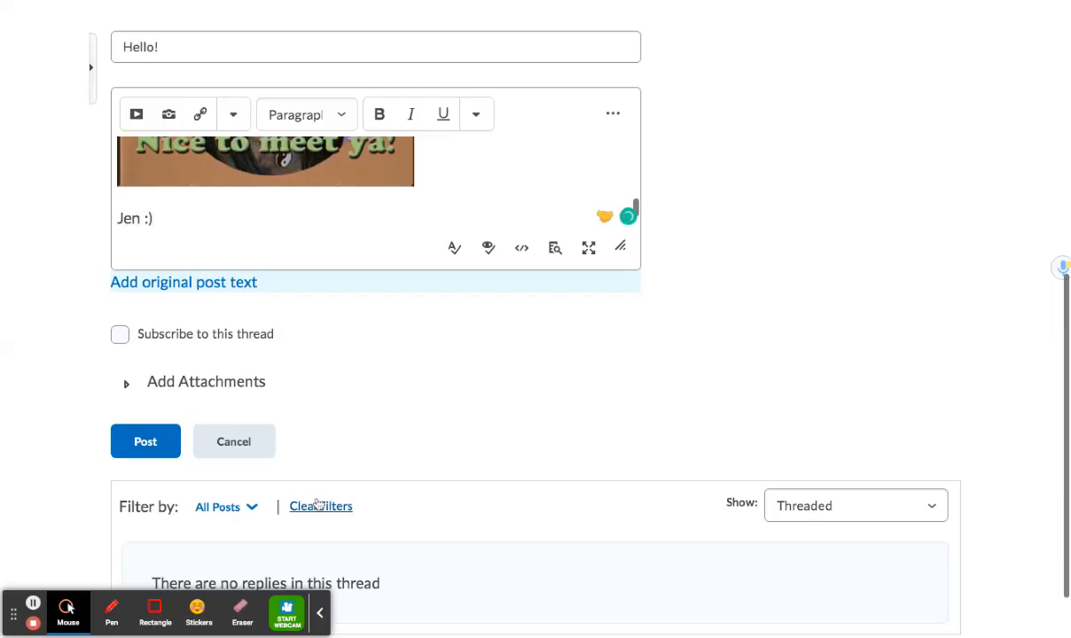